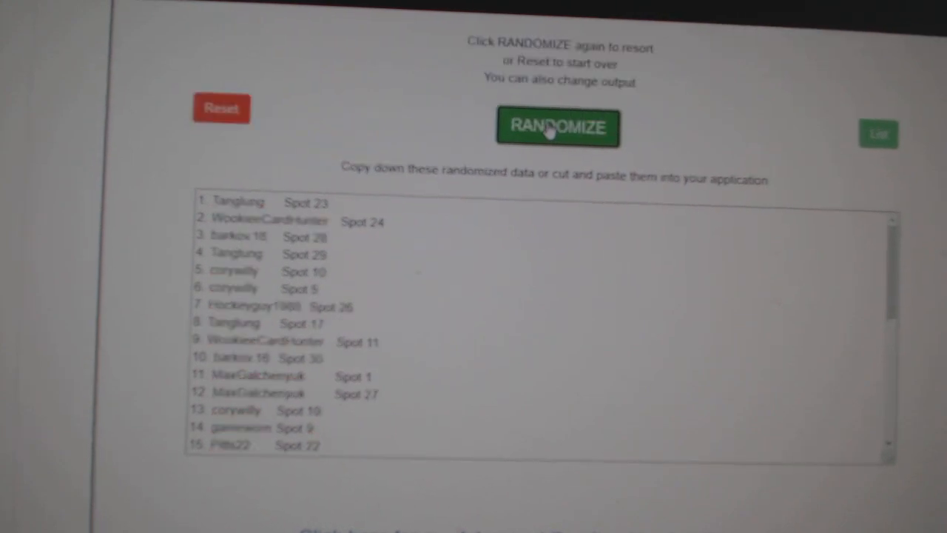
Shuffle the NHL team list on RANDOM.ORG, now led by Pittsburgh and Los Angeles
scroll("down", 3)
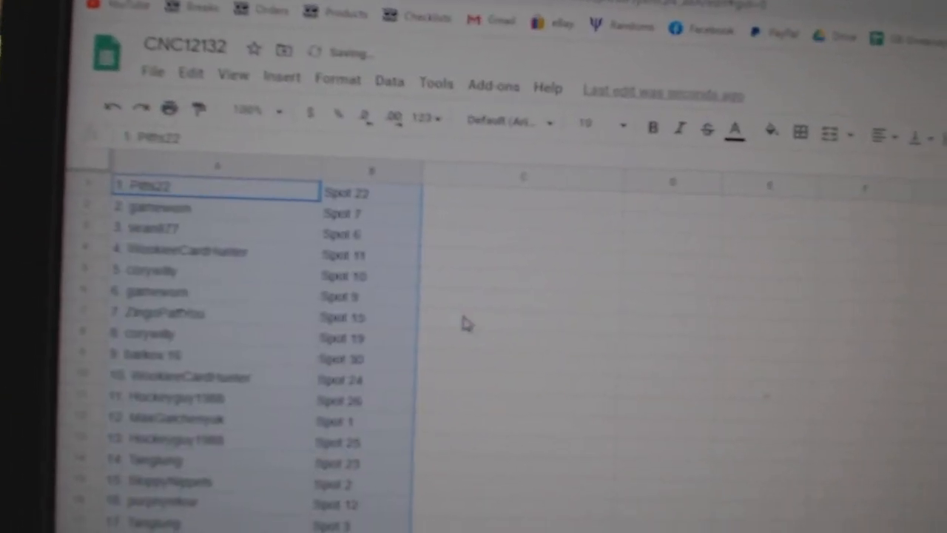
left_click(505, 123)
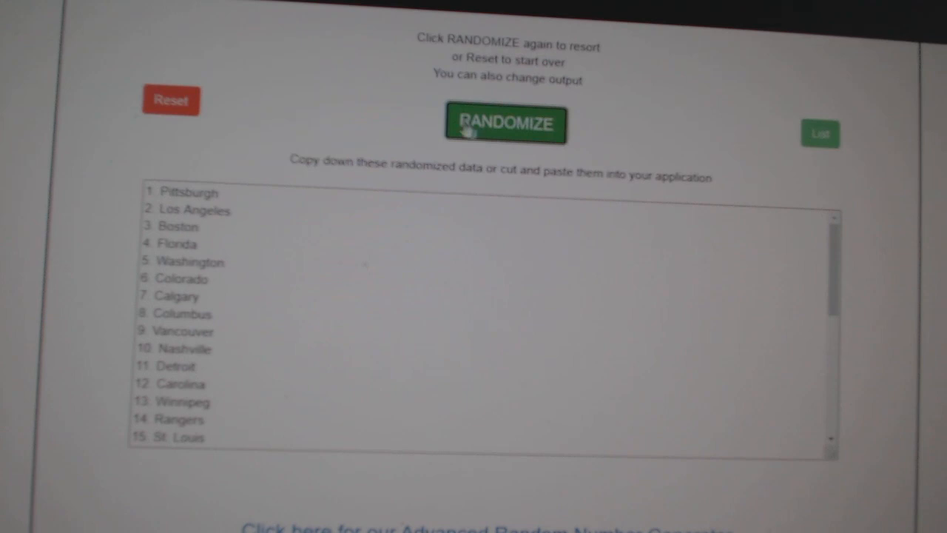
Reshuffle the team list twice more so it starts with Washington and Pittsburgh
left_click(505, 123)
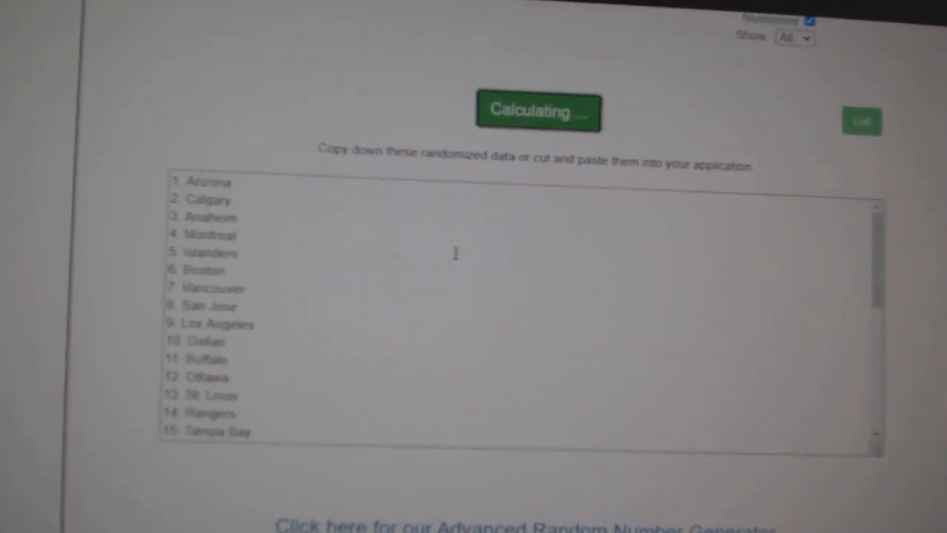
left_click(538, 111)
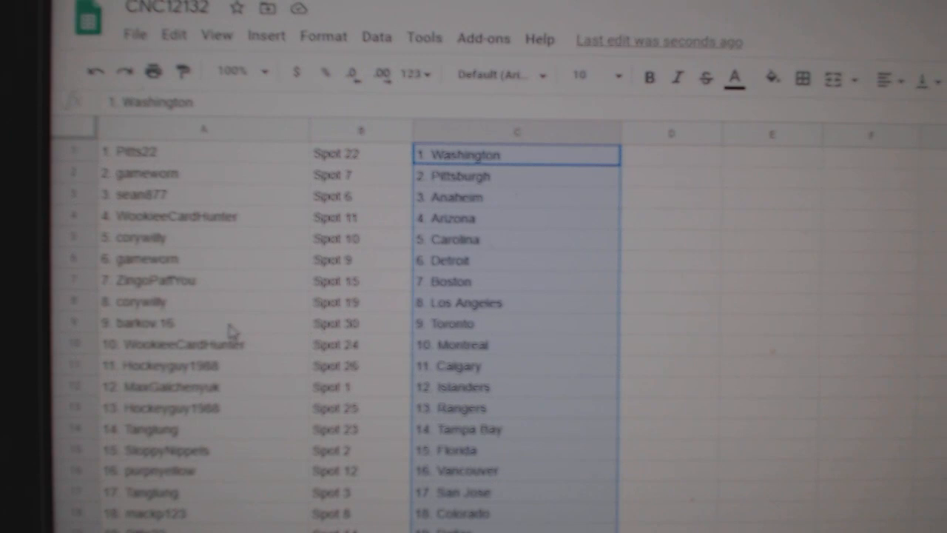
Check all 30 rows of team names in column C, ending with Spencer, Spot 4, Winnipeg
scroll("down", 3)
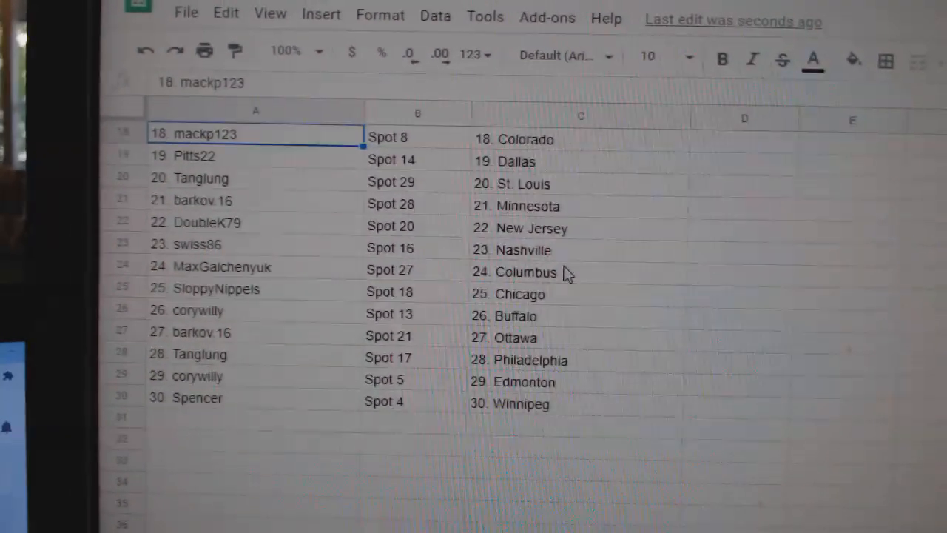
left_click(518, 293)
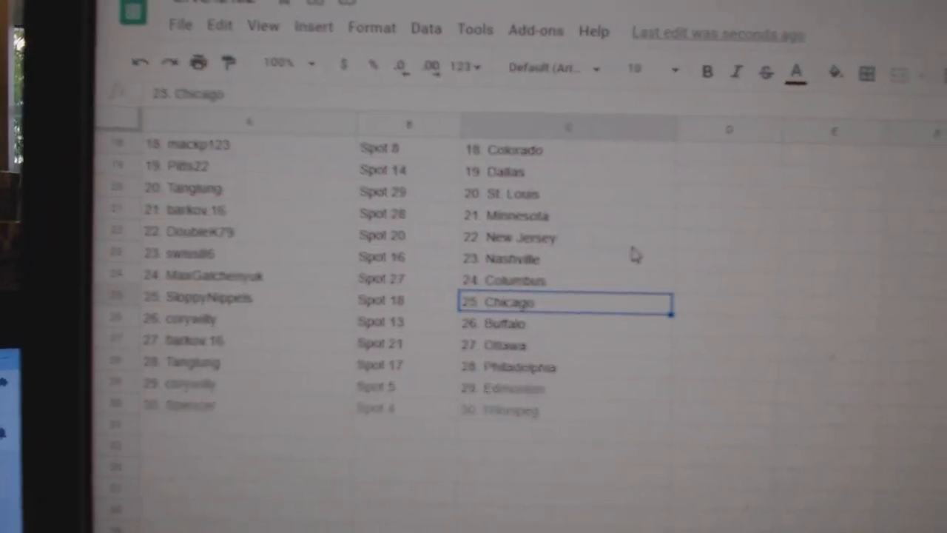
scroll("down", 3)
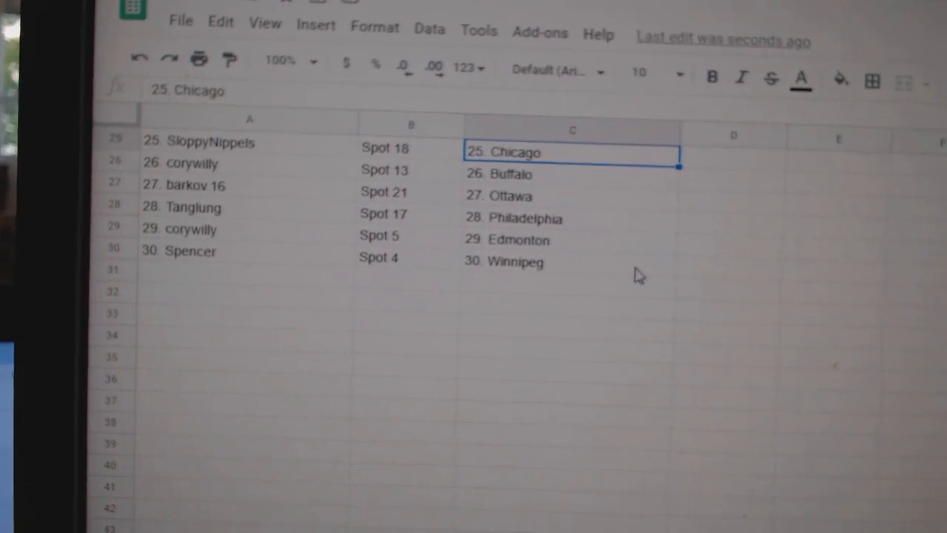